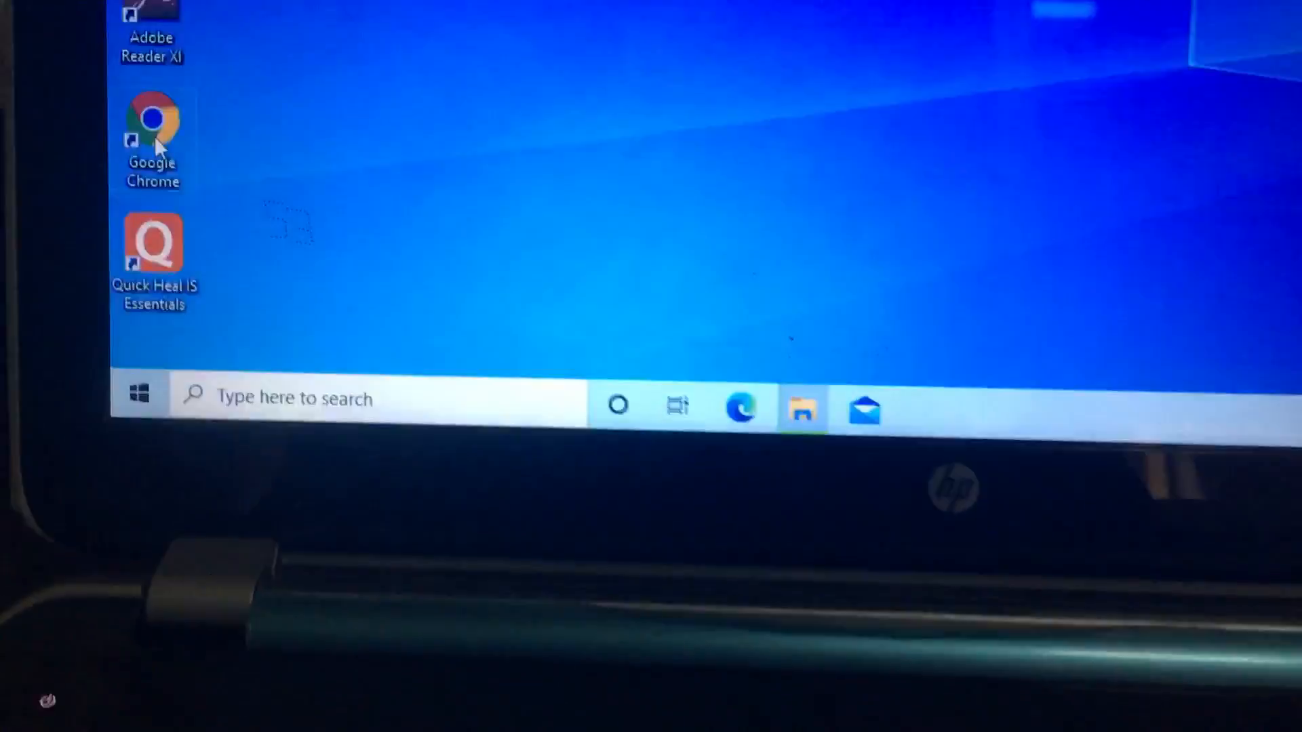
Open the Windows Start menu from the taskbar.
left_click(138, 396)
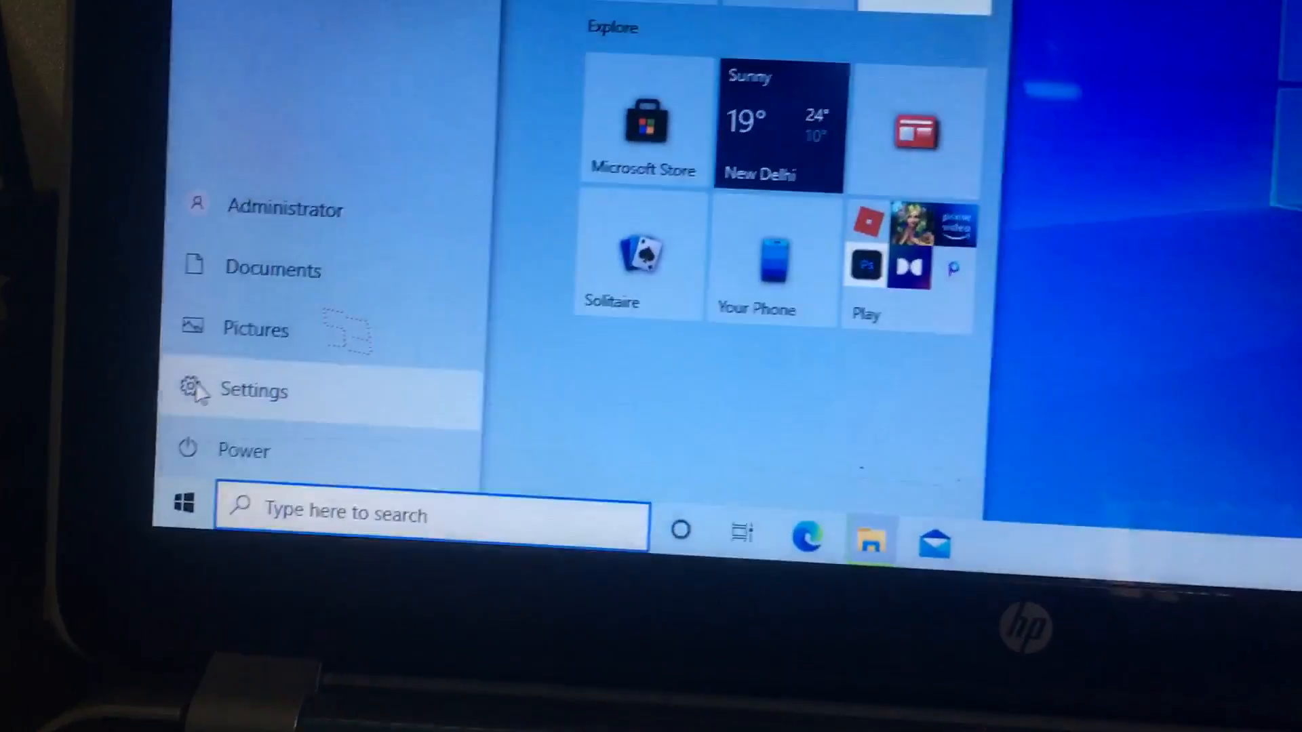
Search Settings for 'power' and open Power & sleep settings.
left_click(253, 391)
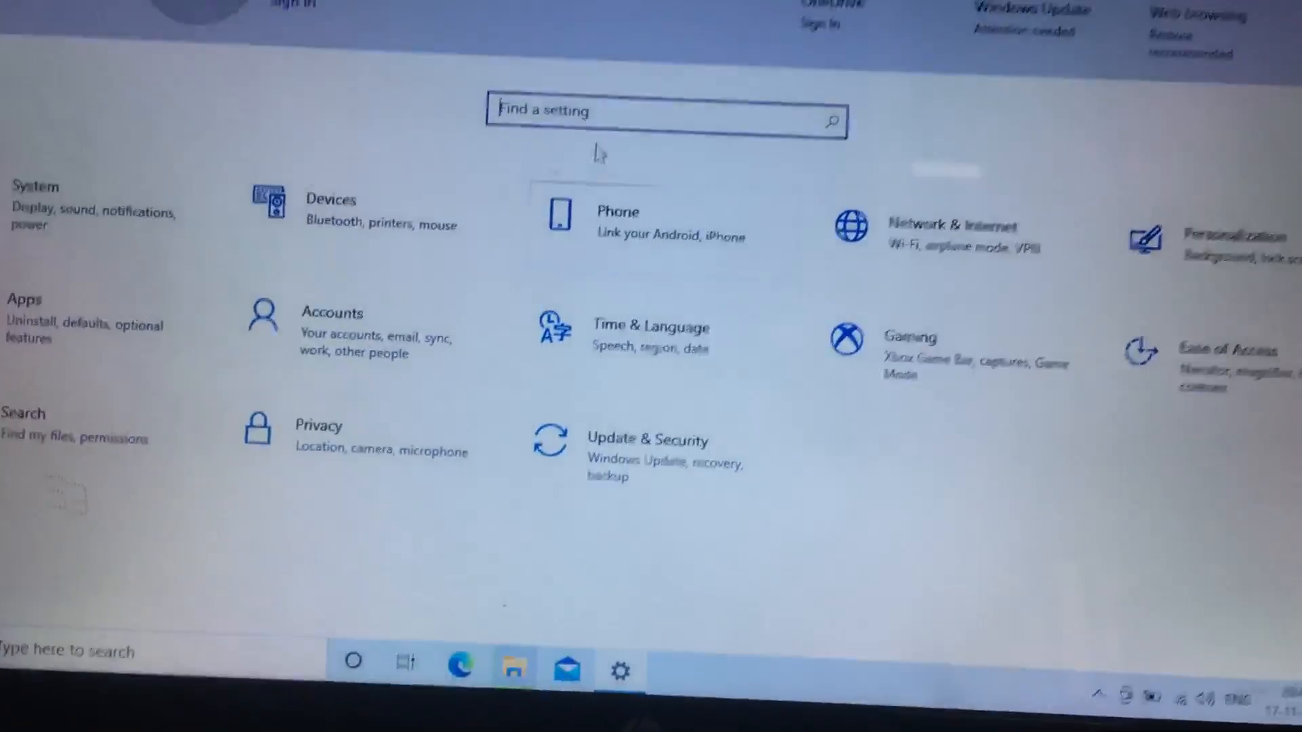
type("power")
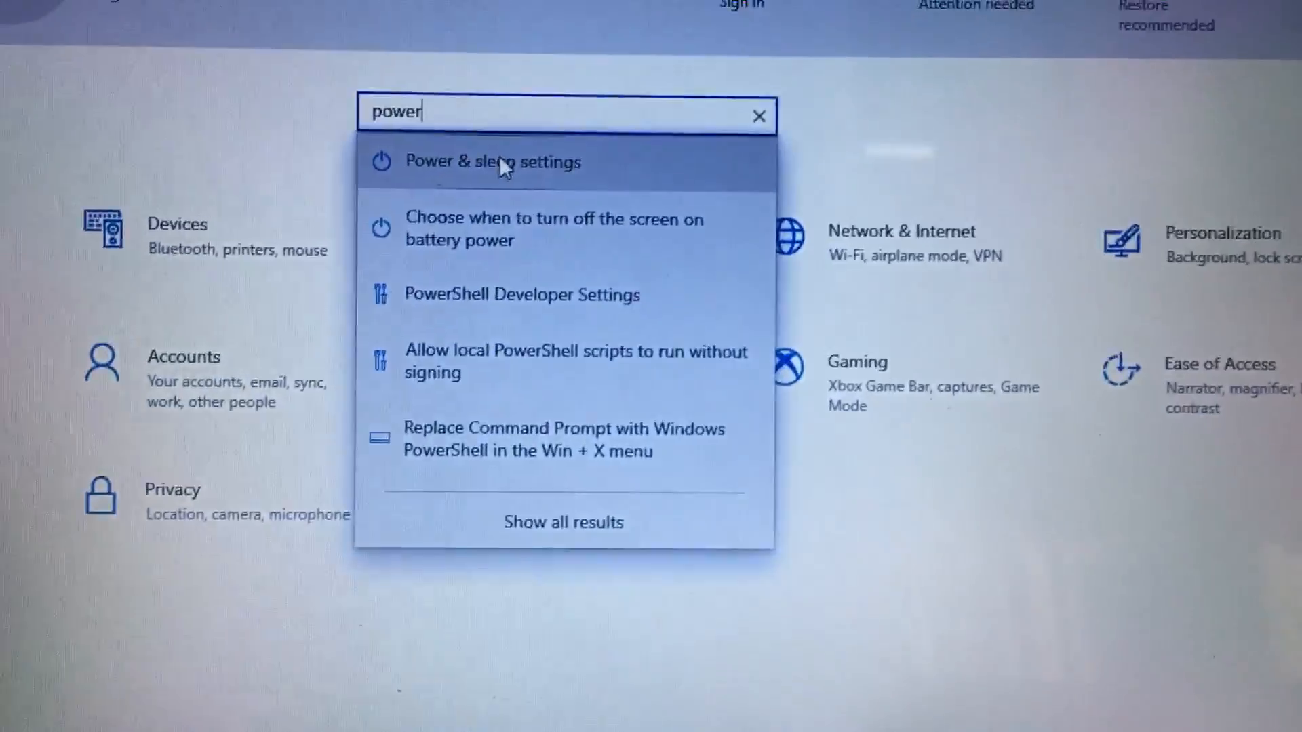
left_click(492, 161)
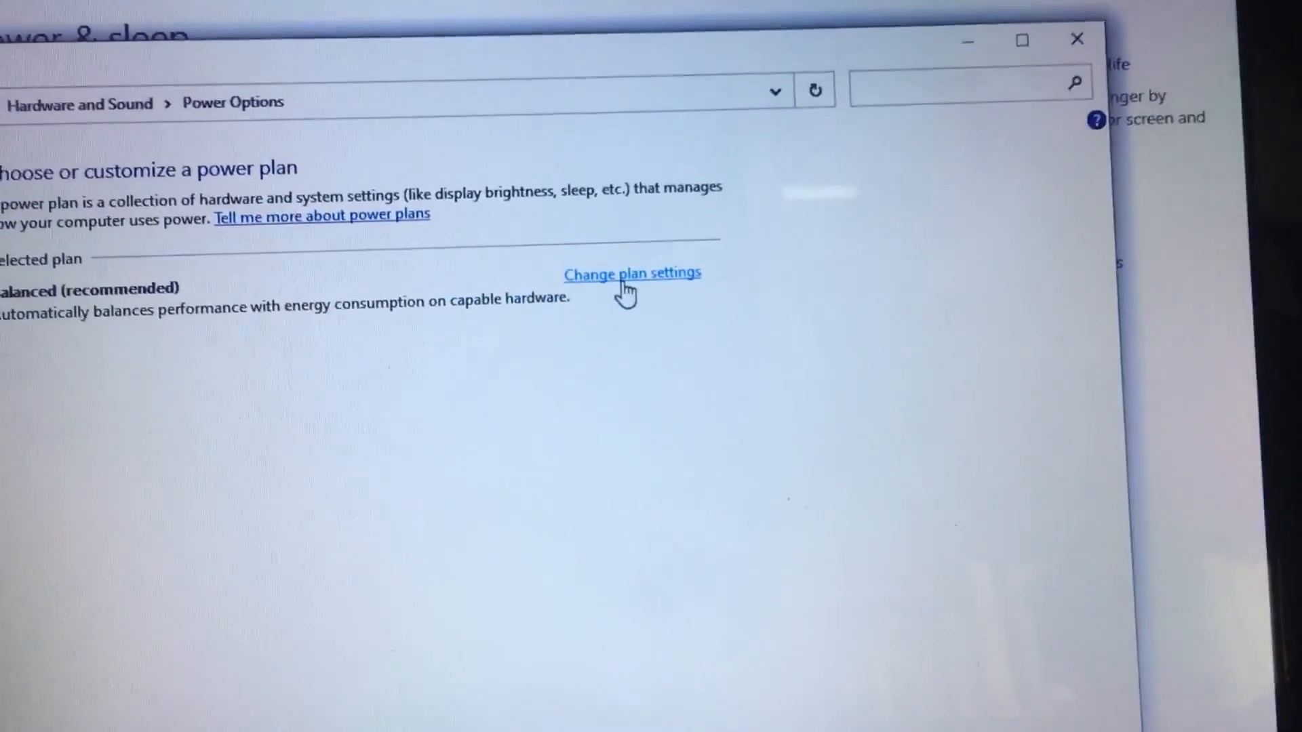
Open the Balanced plan's settings and its advanced power settings.
left_click(632, 274)
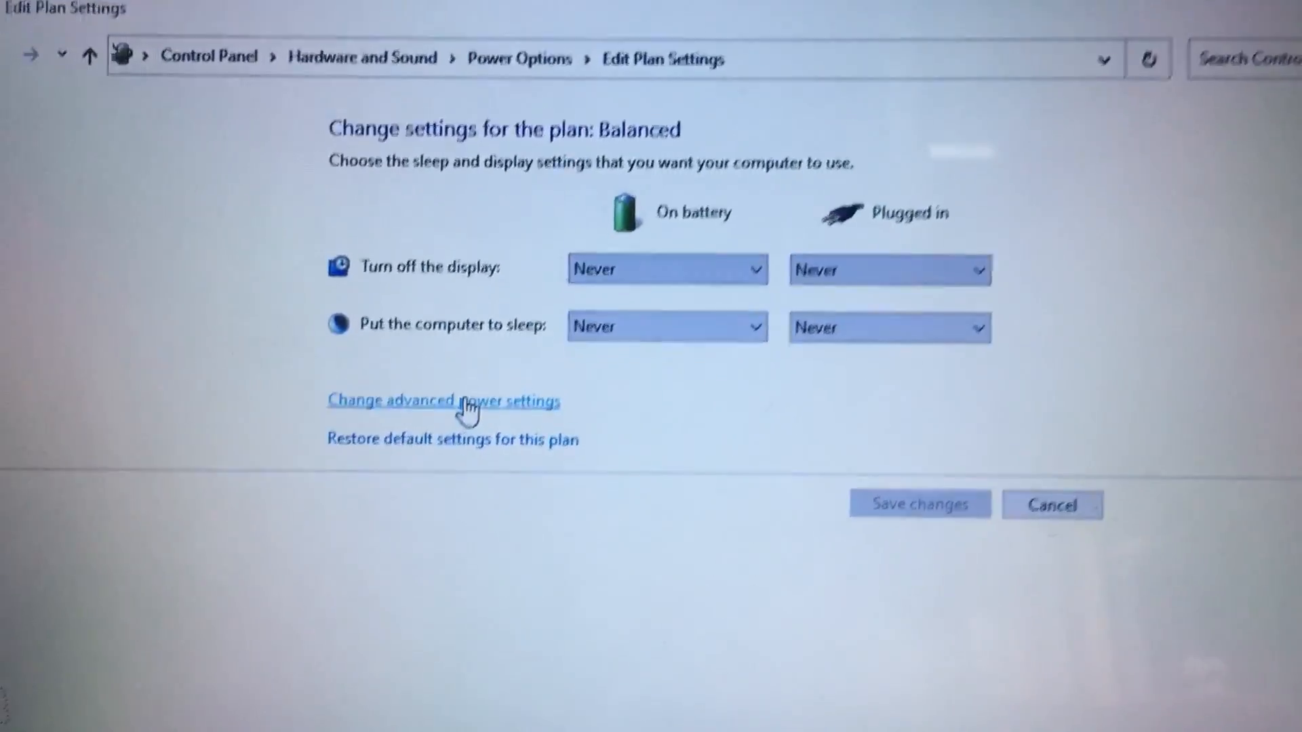
left_click(443, 400)
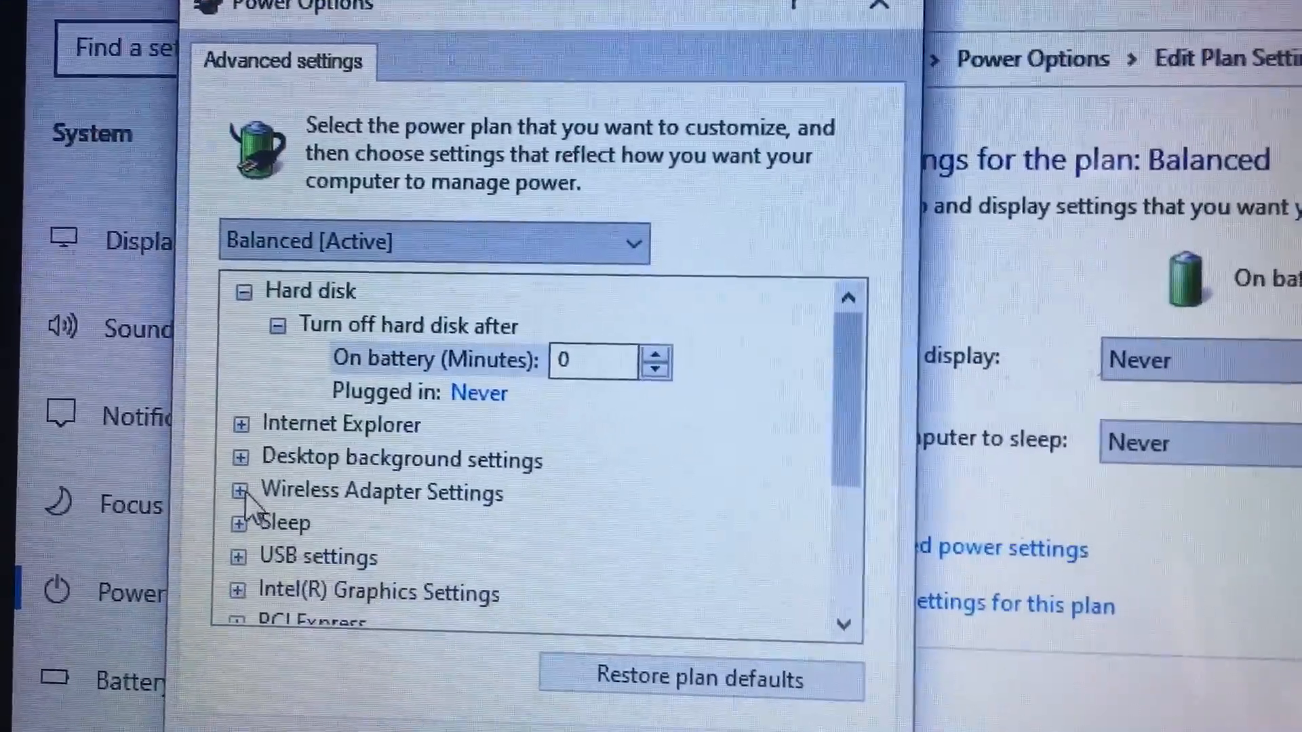
Set Wireless Adapter Power Saving Mode on battery to Maximum Performance.
left_click(240, 491)
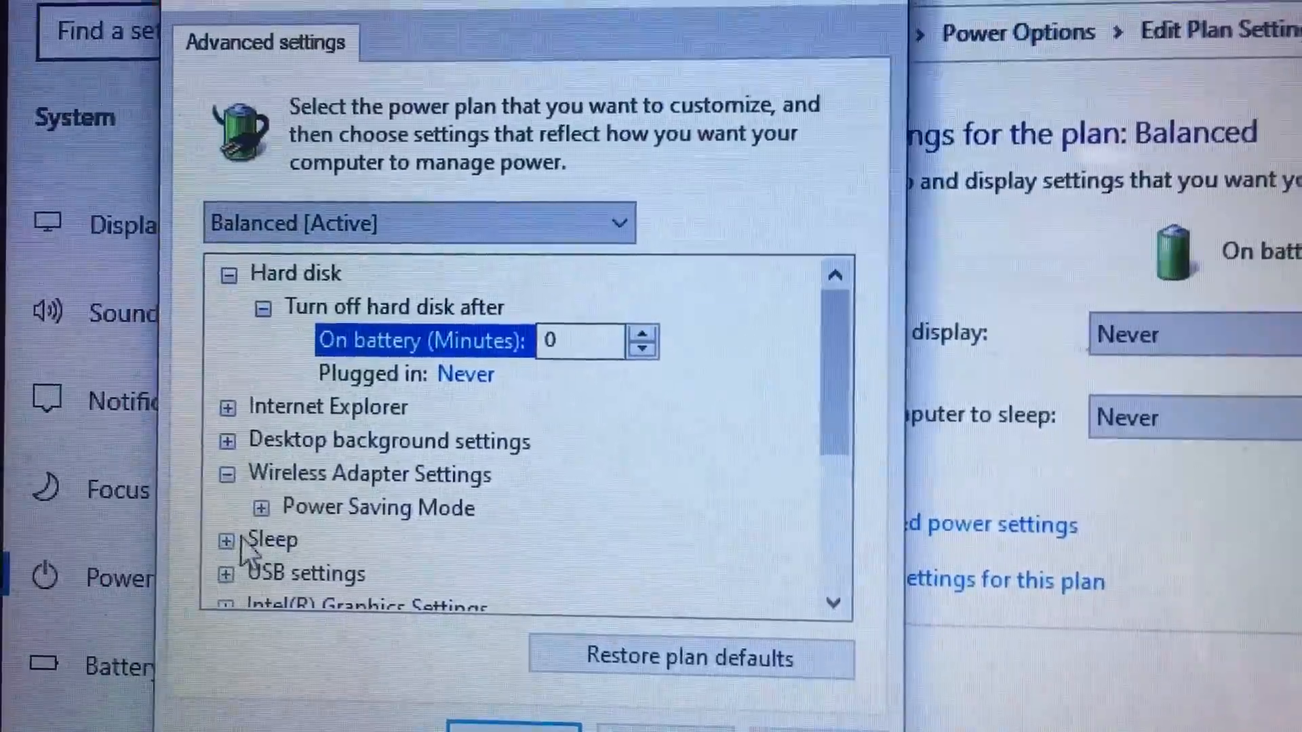
left_click(260, 507)
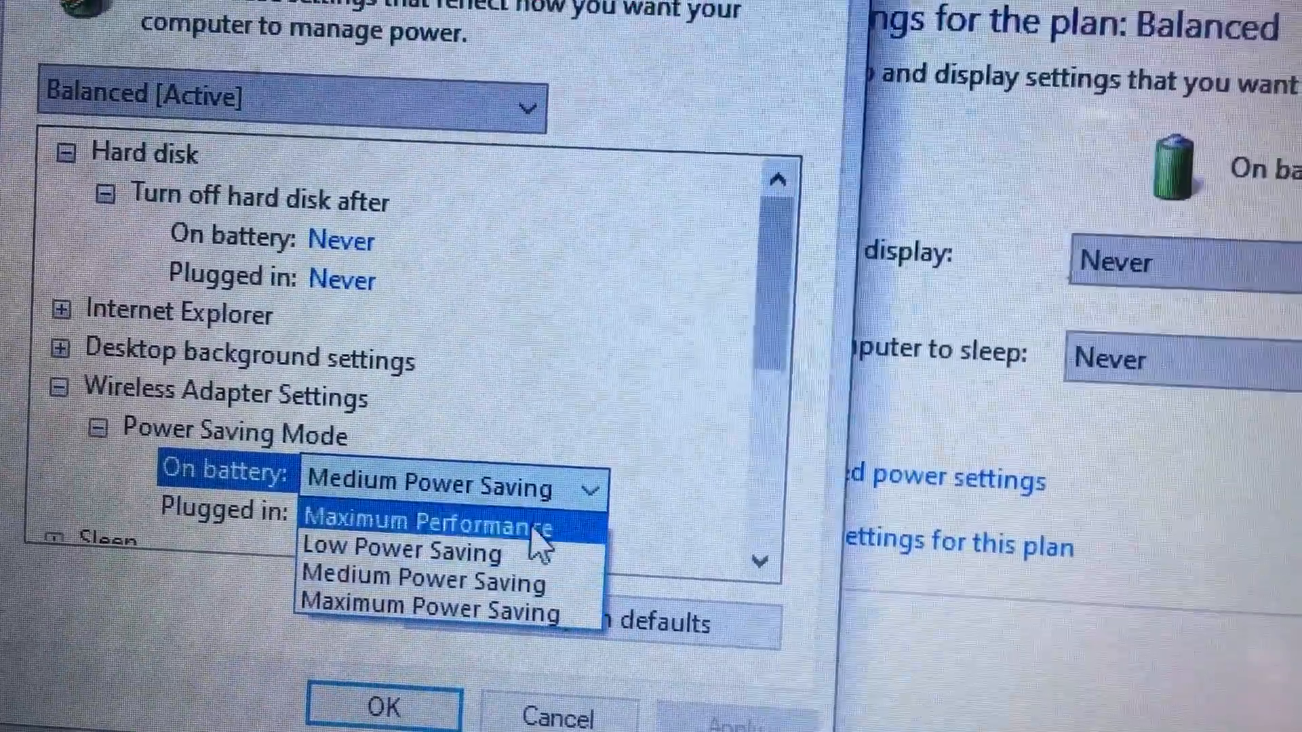
left_click(432, 521)
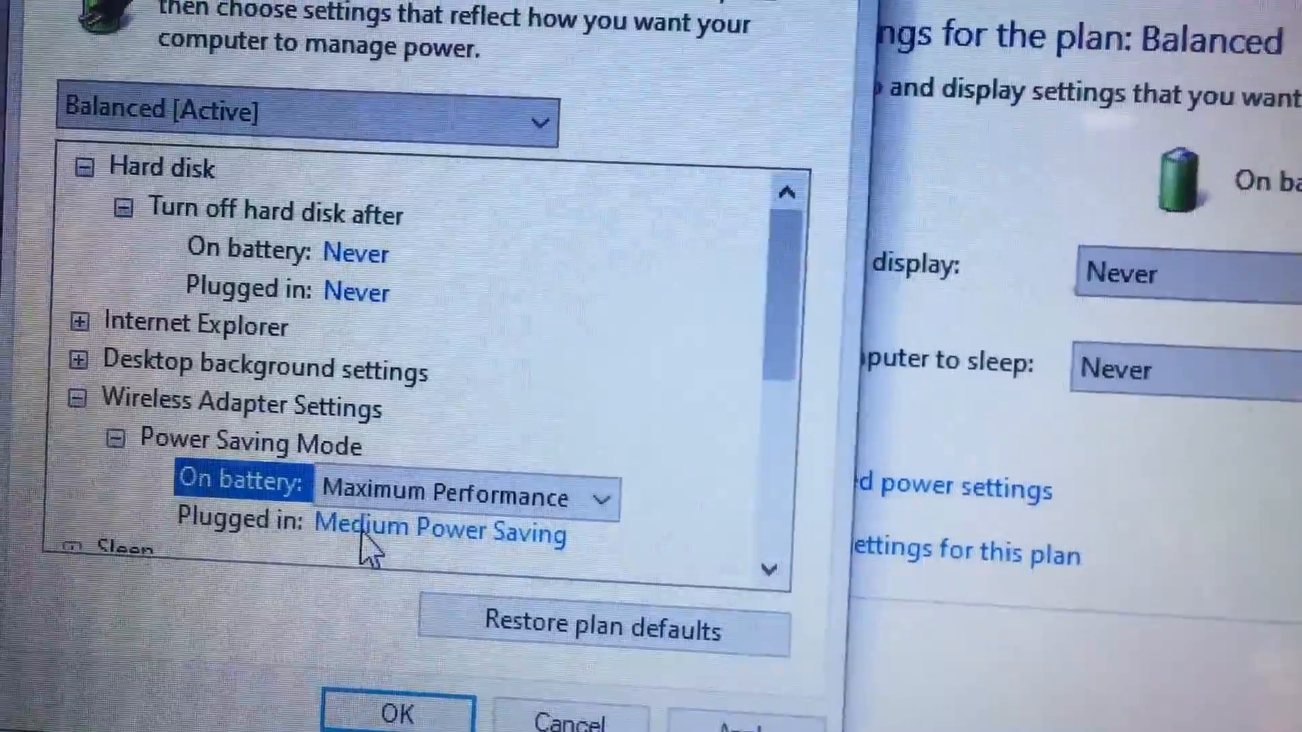
Select the plugged-in power saving value, close the plan window, and right-click the desktop.
left_click(456, 525)
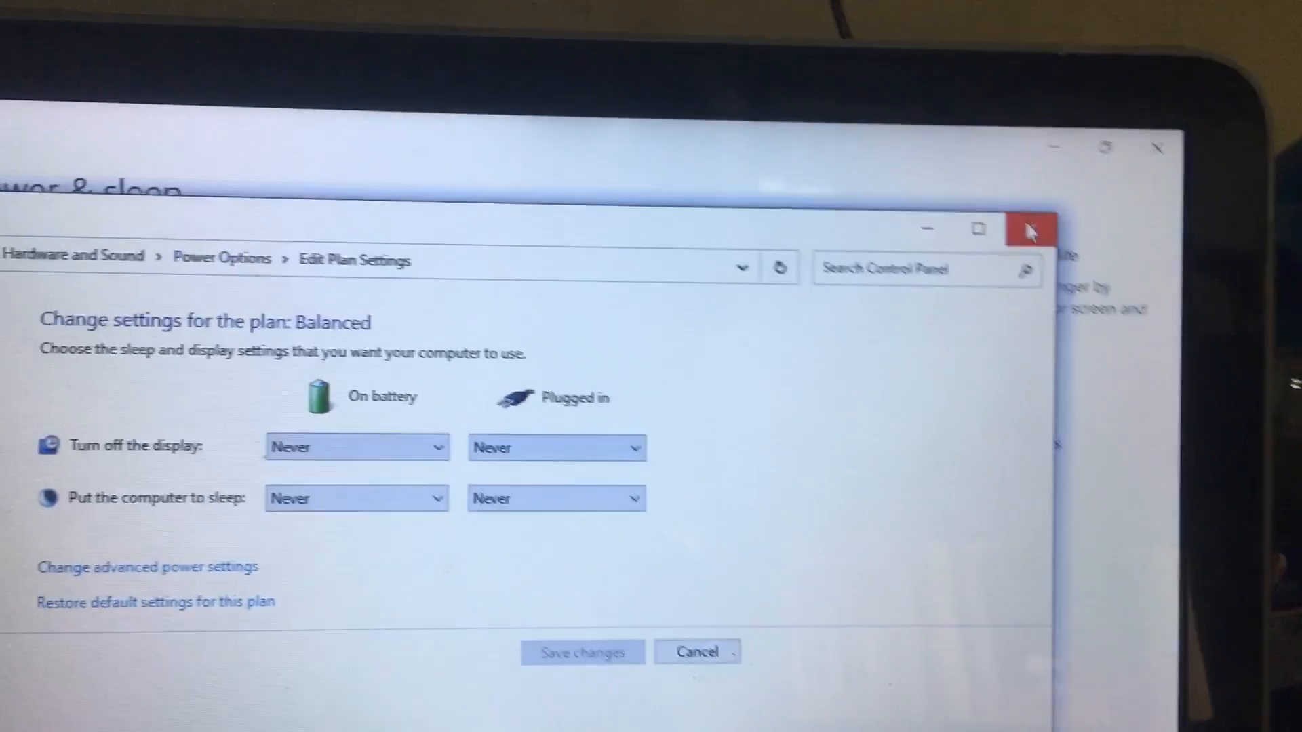
left_click(1030, 230)
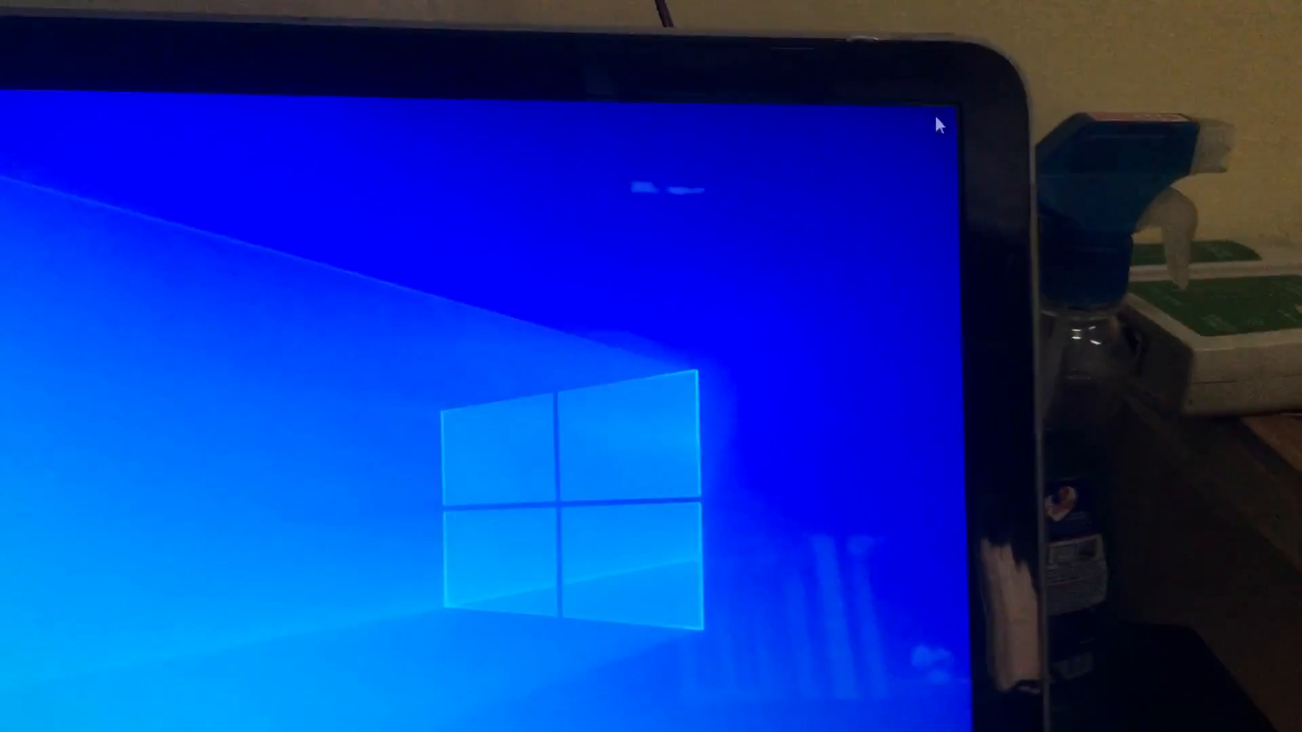
right_click(316, 370)
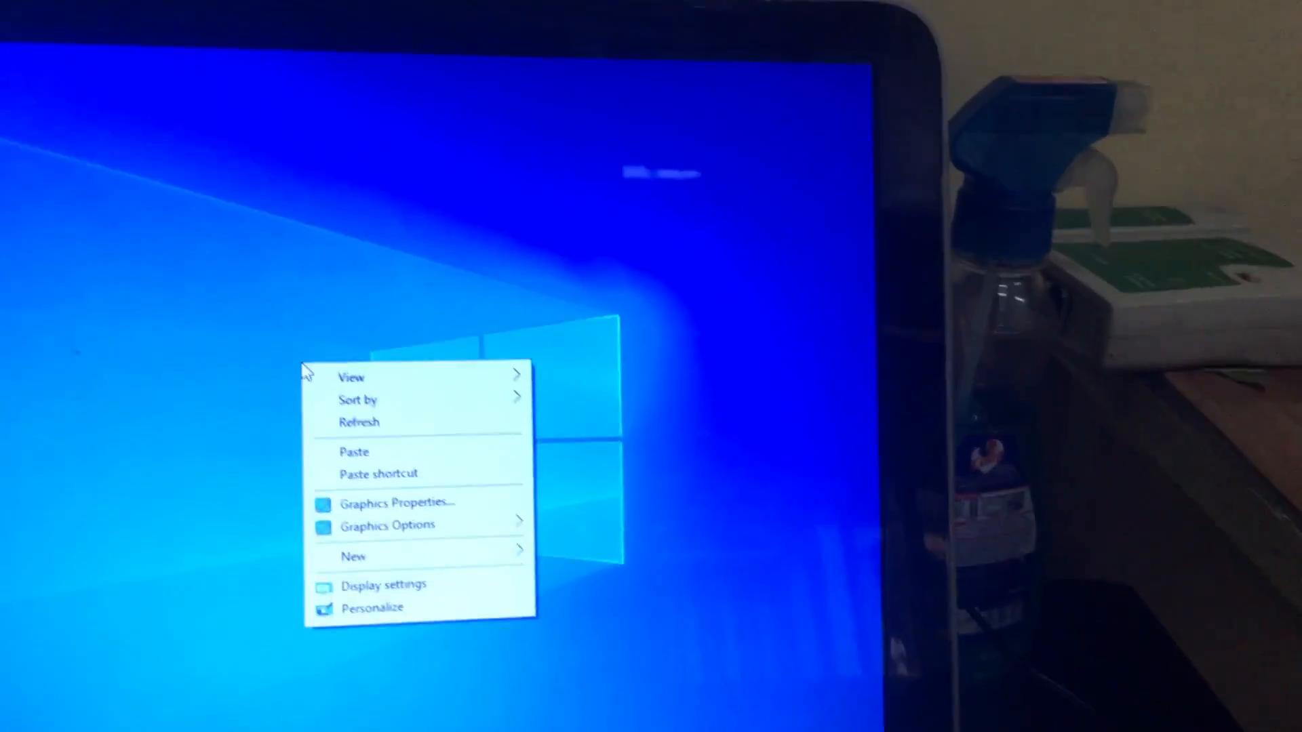